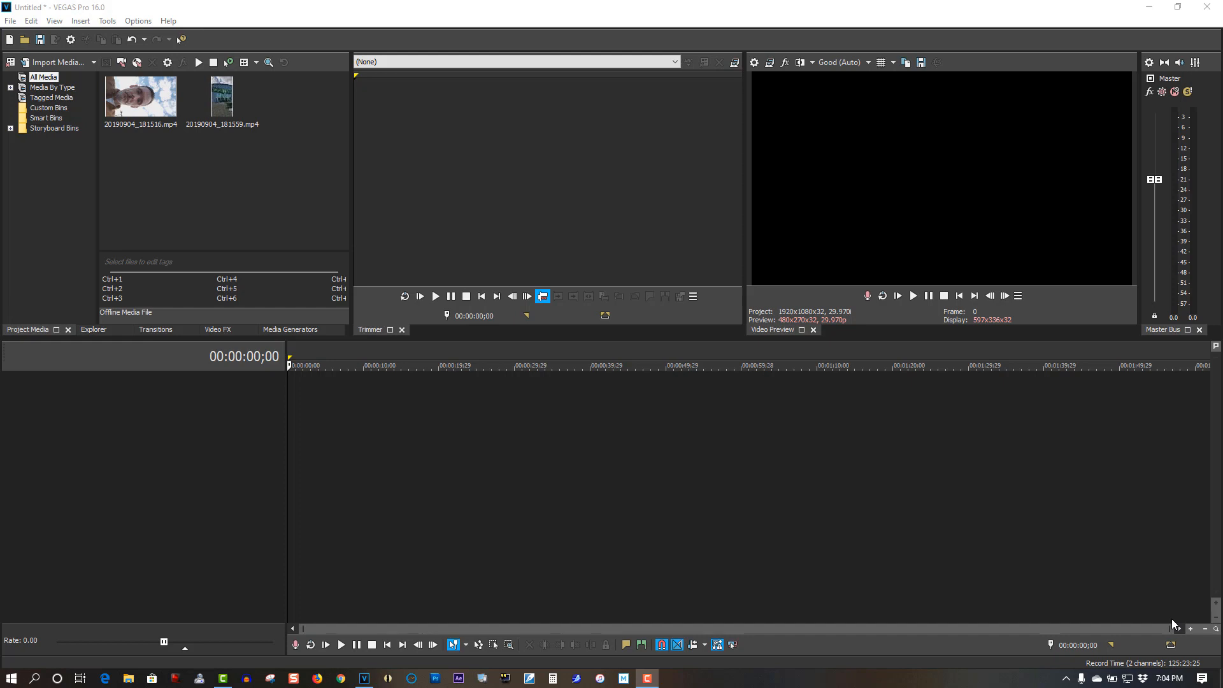
# Pick clip 20190904_181516.mp4 in Project Media and drop it onto the timeline
pyautogui.click(140, 97)
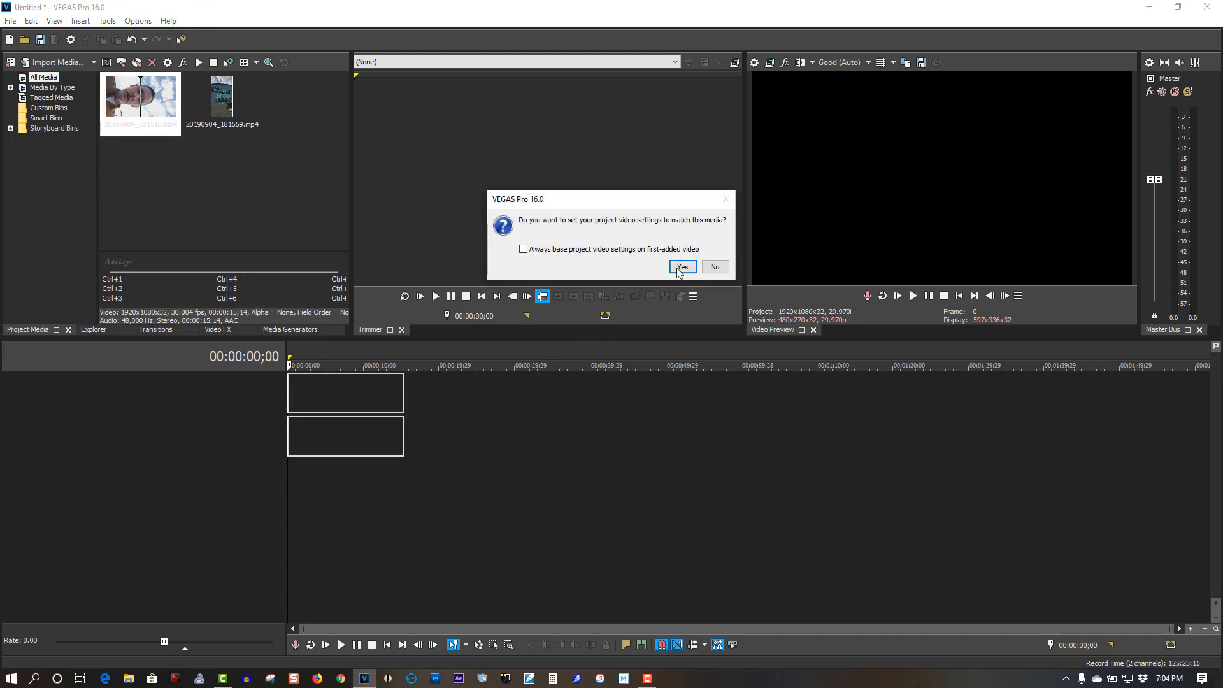
# Accept matching project video settings to the clip, then select the top video event
pyautogui.click(681, 267)
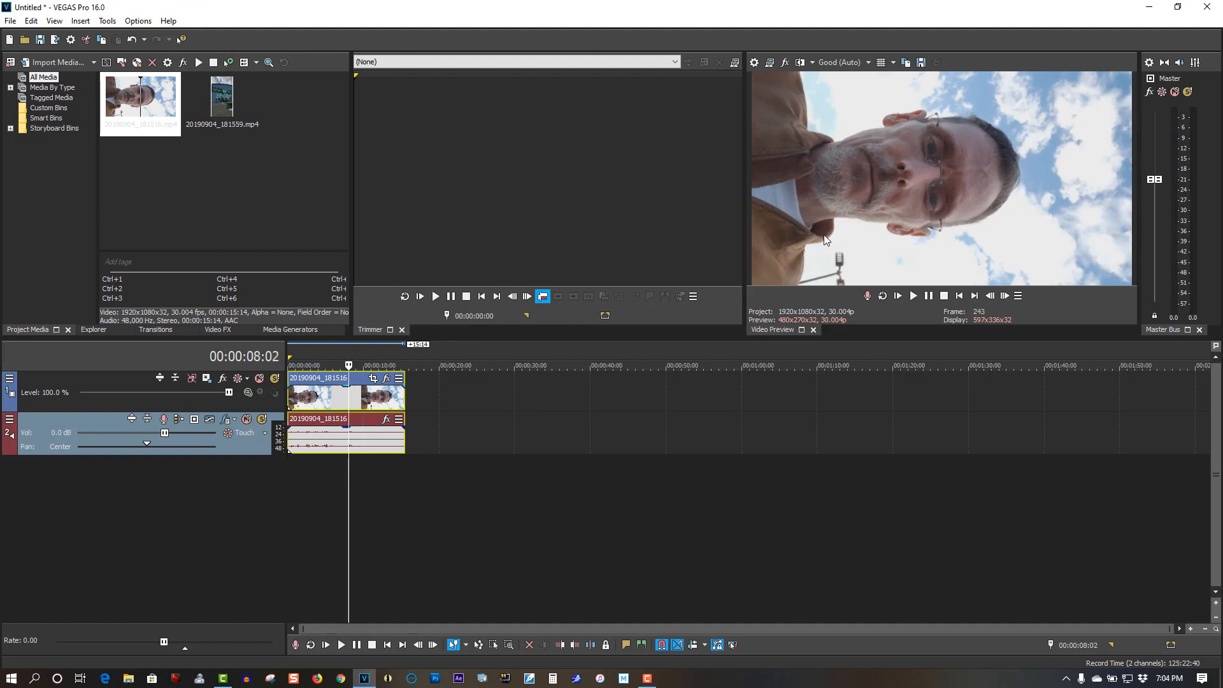
pyautogui.moveTo(827, 231)
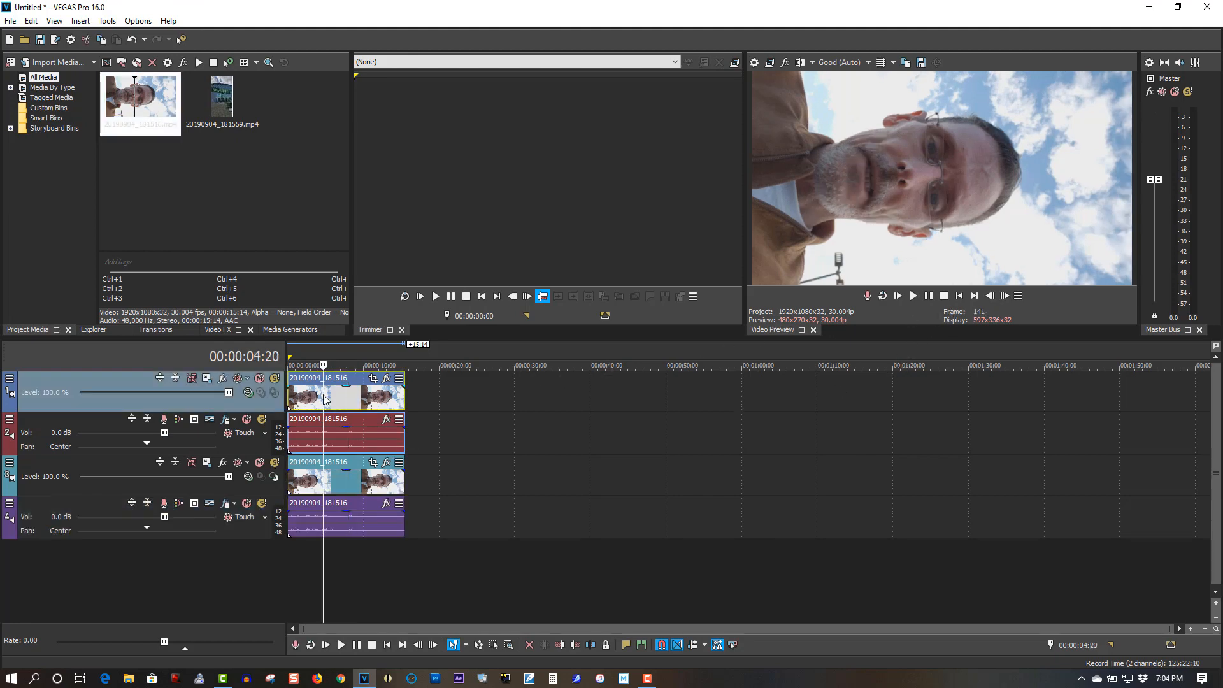
pyautogui.click(347, 400)
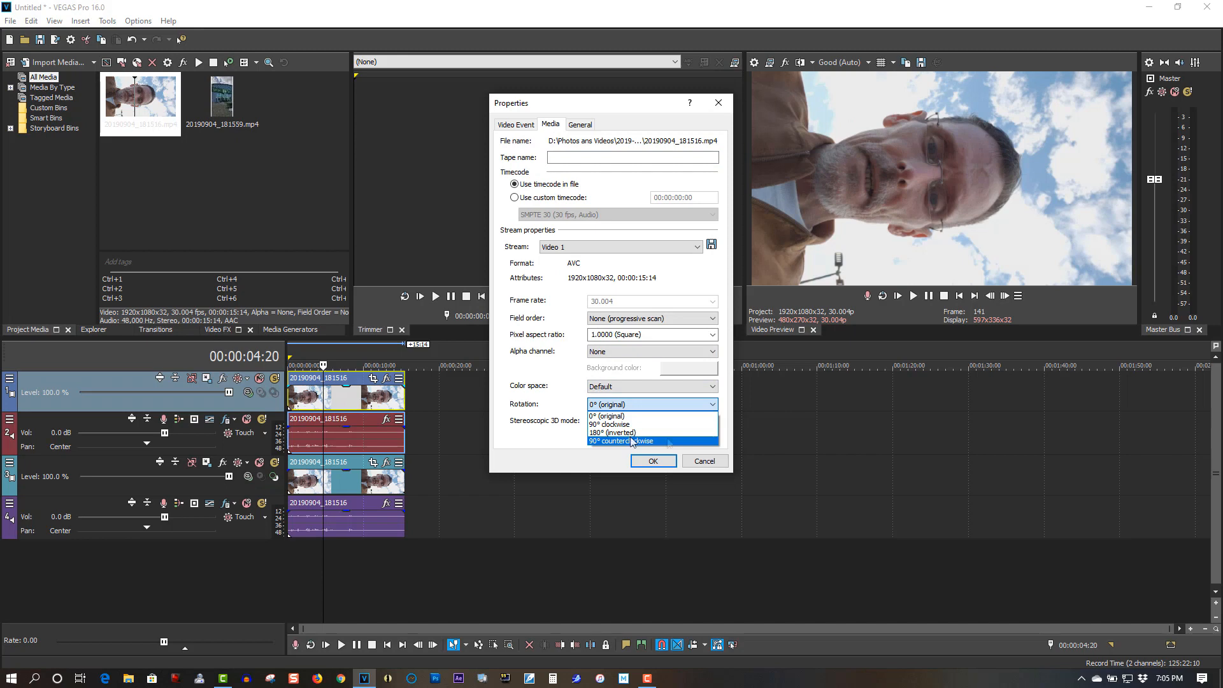
pyautogui.moveTo(685, 445)
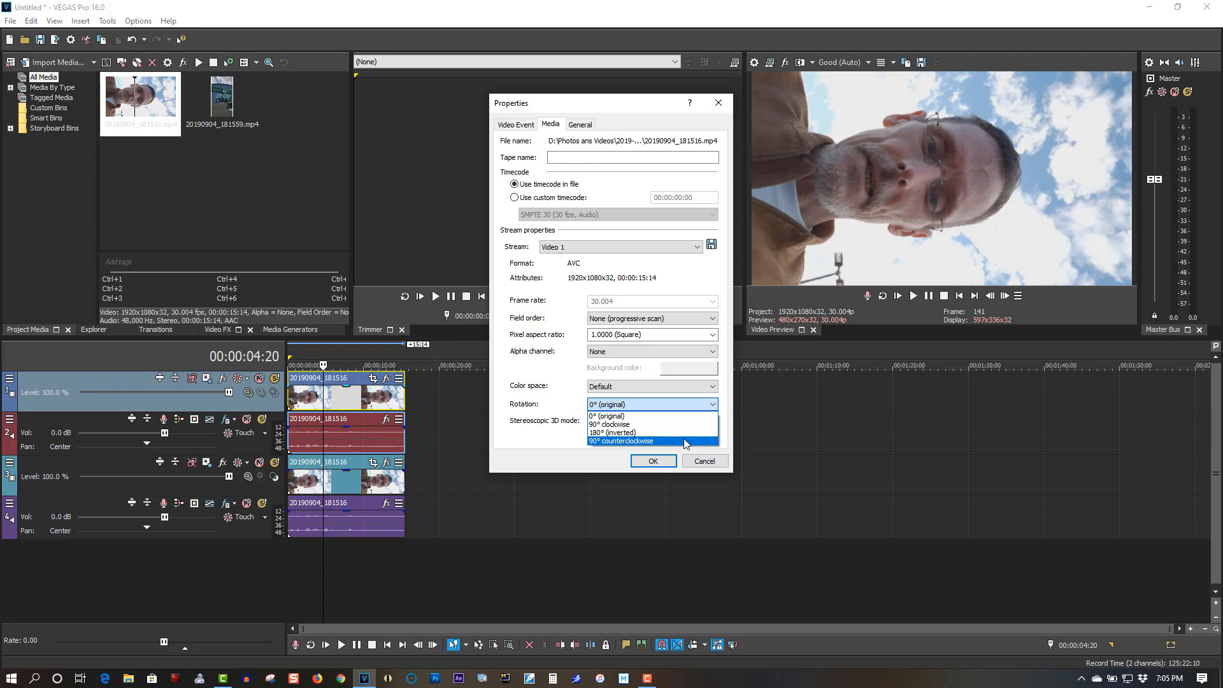
# Set the clip's media rotation to 90° counterclockwise so it plays upright
pyautogui.click(622, 442)
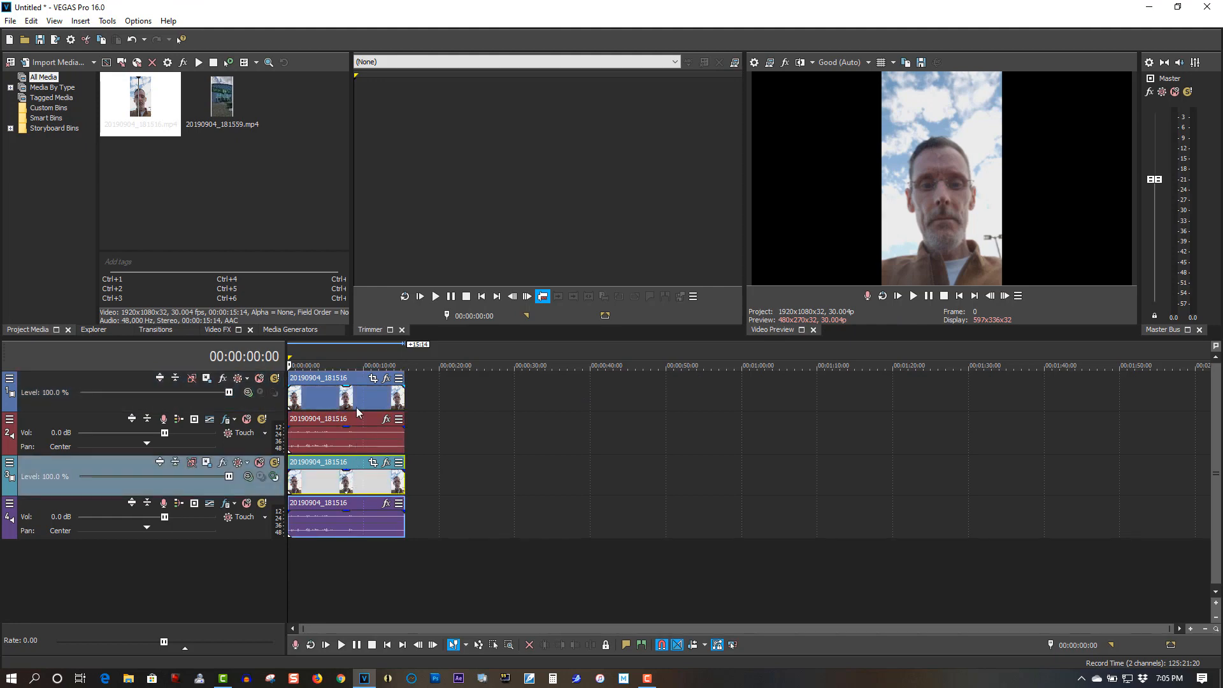
# Apply Match Output Aspect to the lower duplicate event in Event Pan/Crop
pyautogui.rightClick(336, 401)
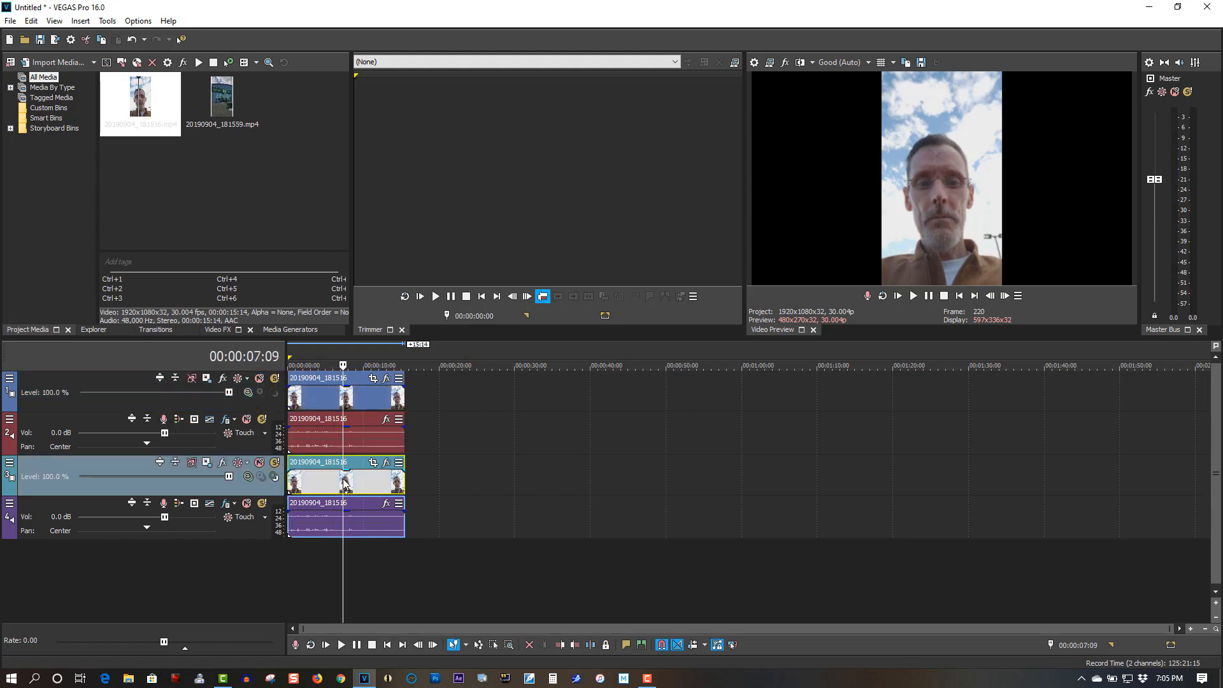
pyautogui.moveTo(918, 358)
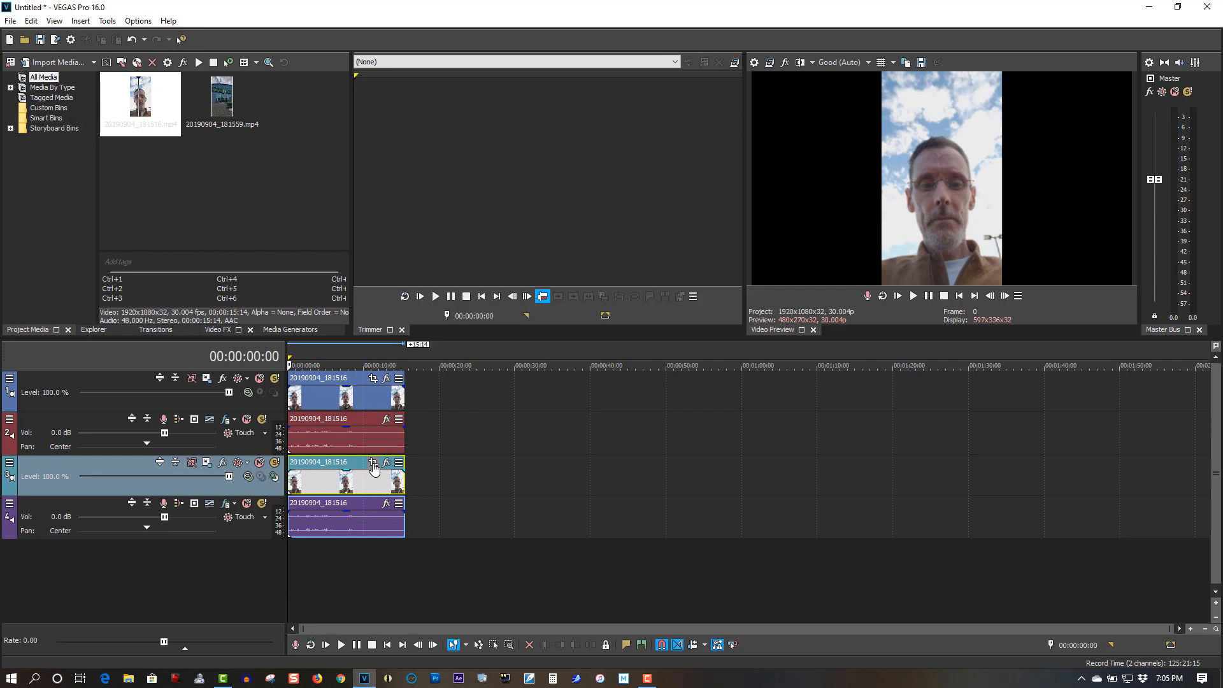
pyautogui.click(373, 463)
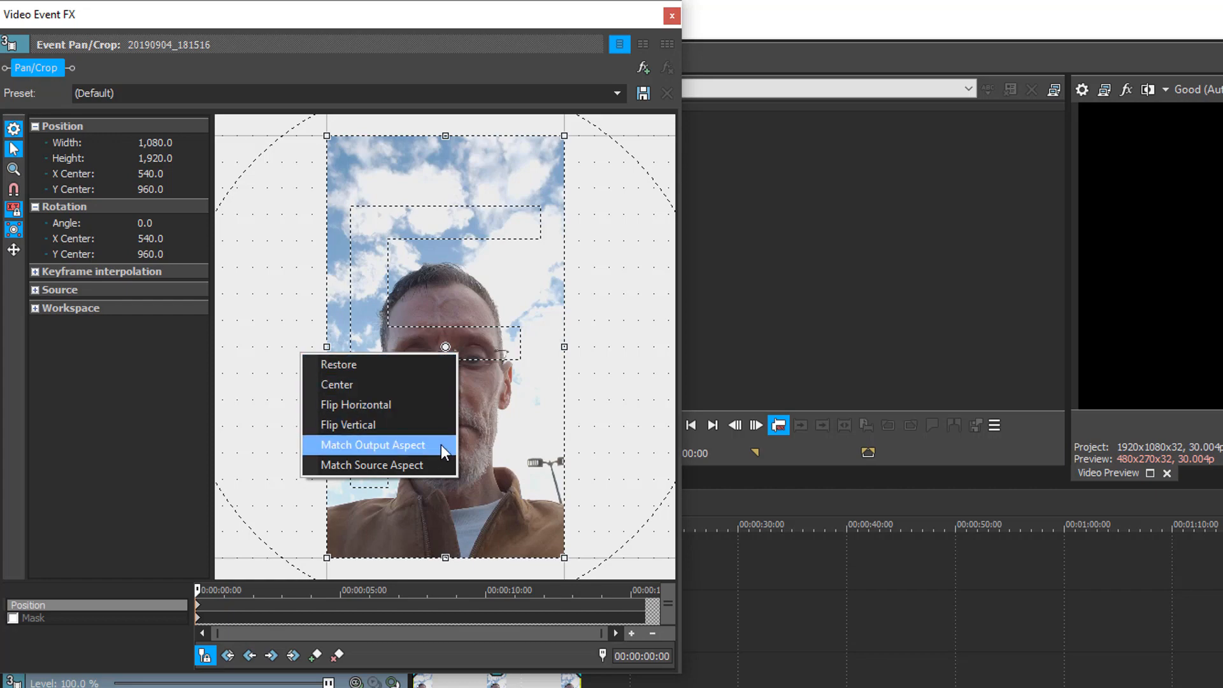
pyautogui.click(372, 445)
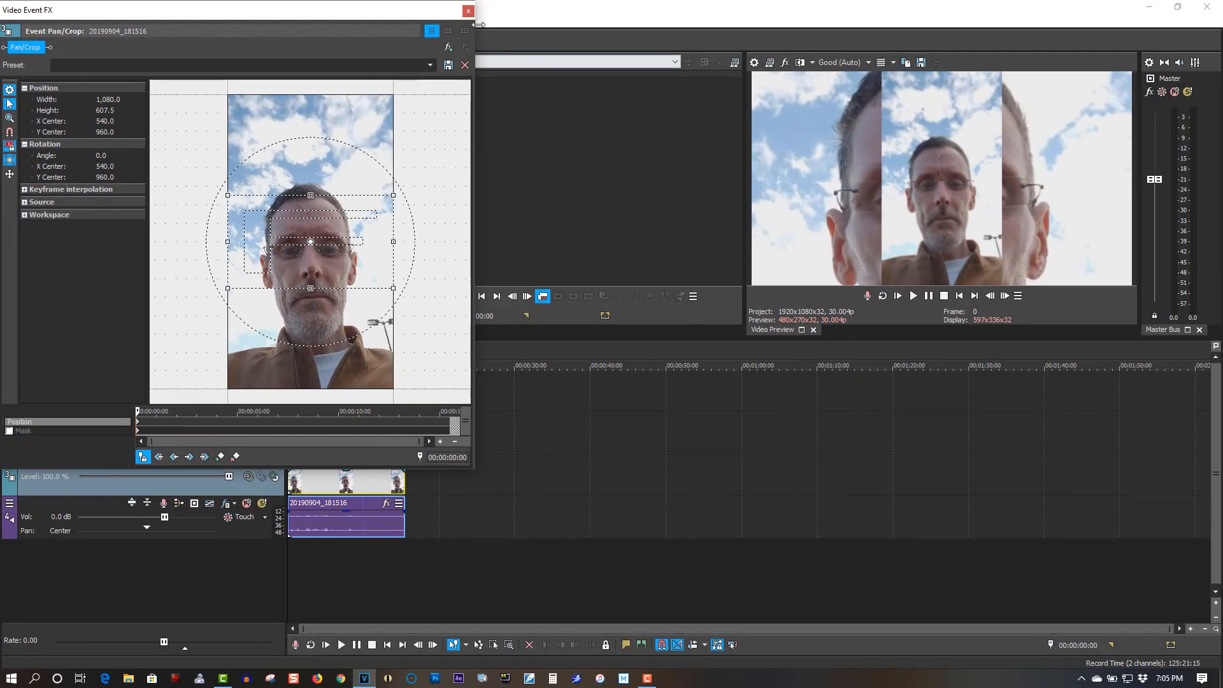
pyautogui.click(468, 10)
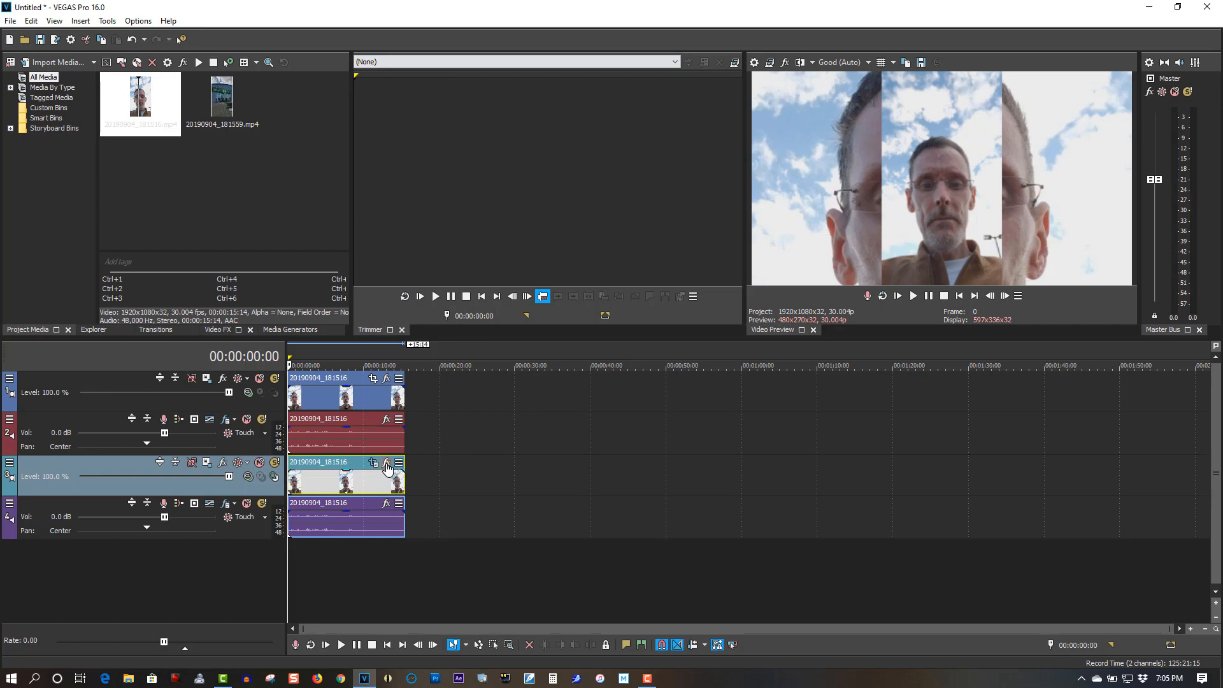
# Add VEGAS Gaussian Blur to the lower event using the Extreme Blur preset
pyautogui.click(386, 464)
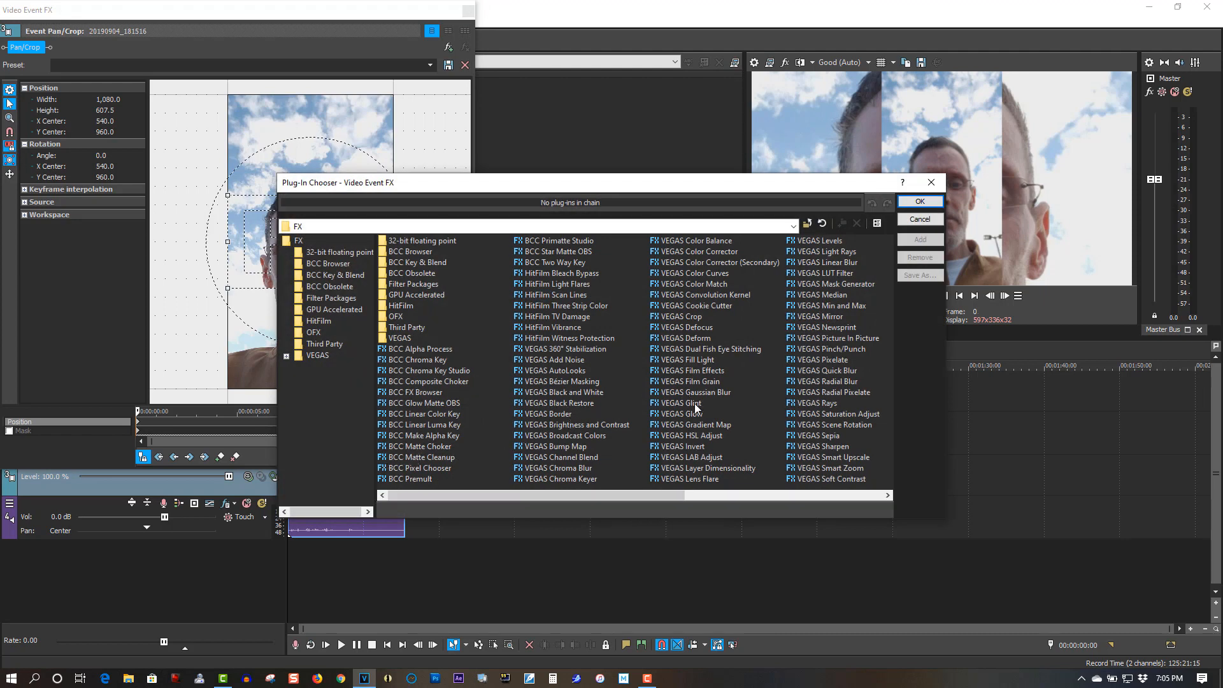
pyautogui.click(696, 392)
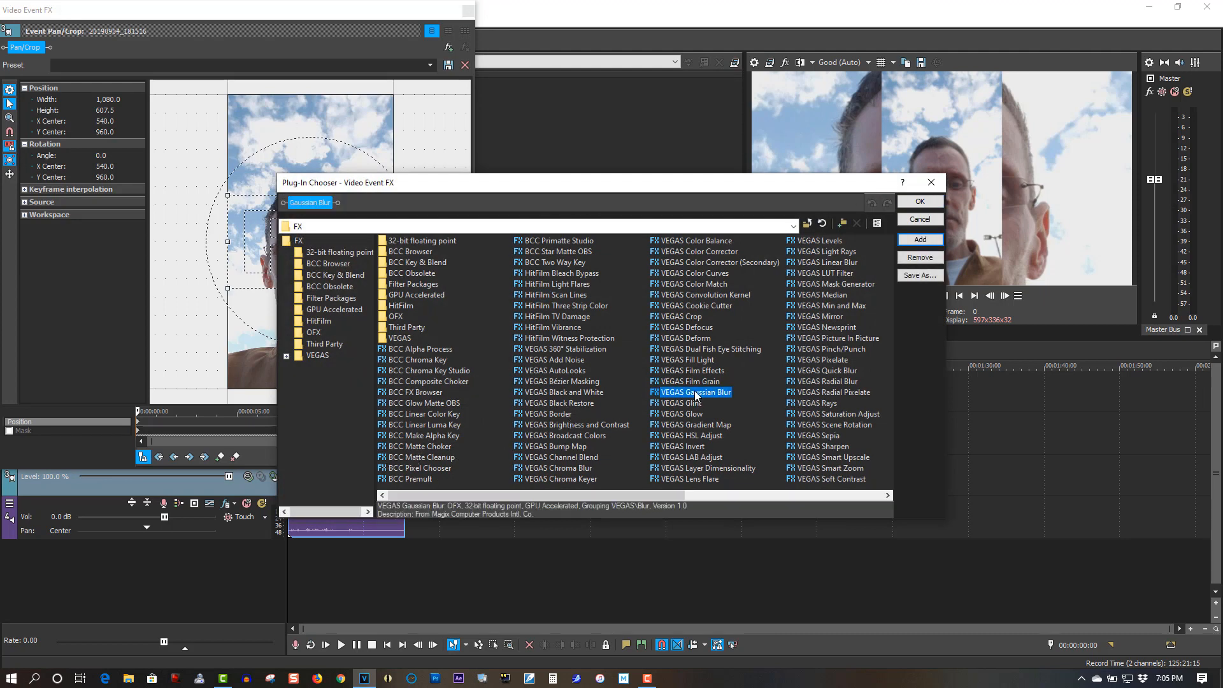
pyautogui.click(918, 201)
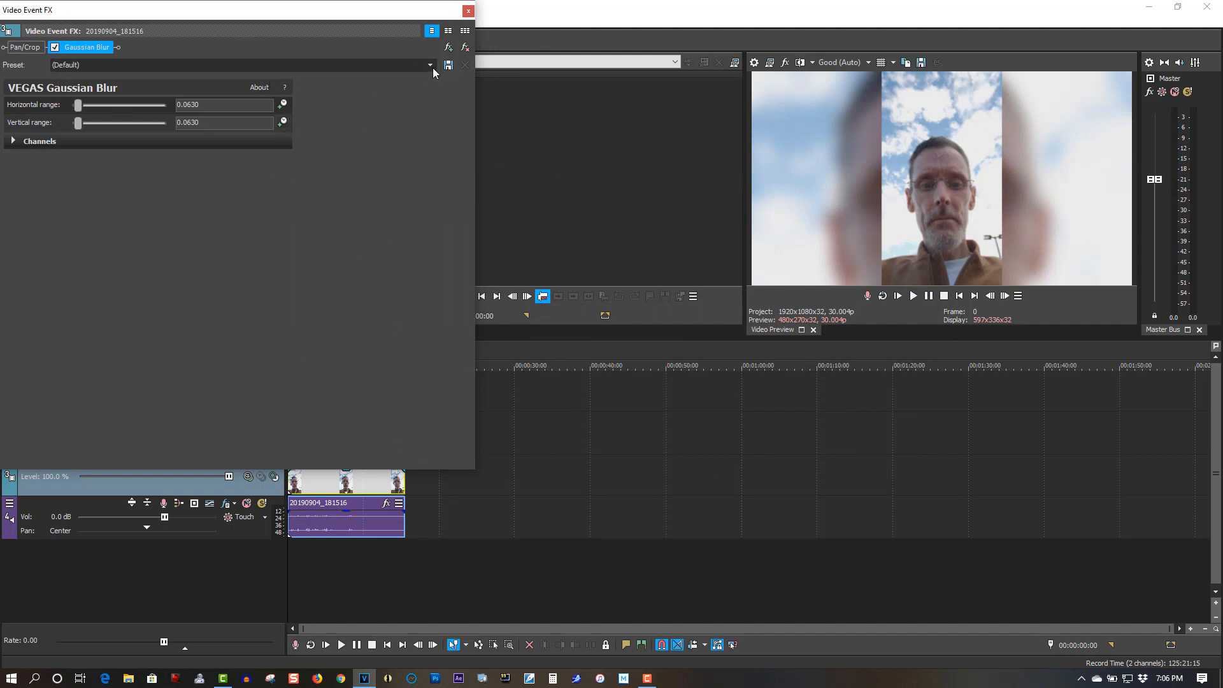
pyautogui.click(430, 65)
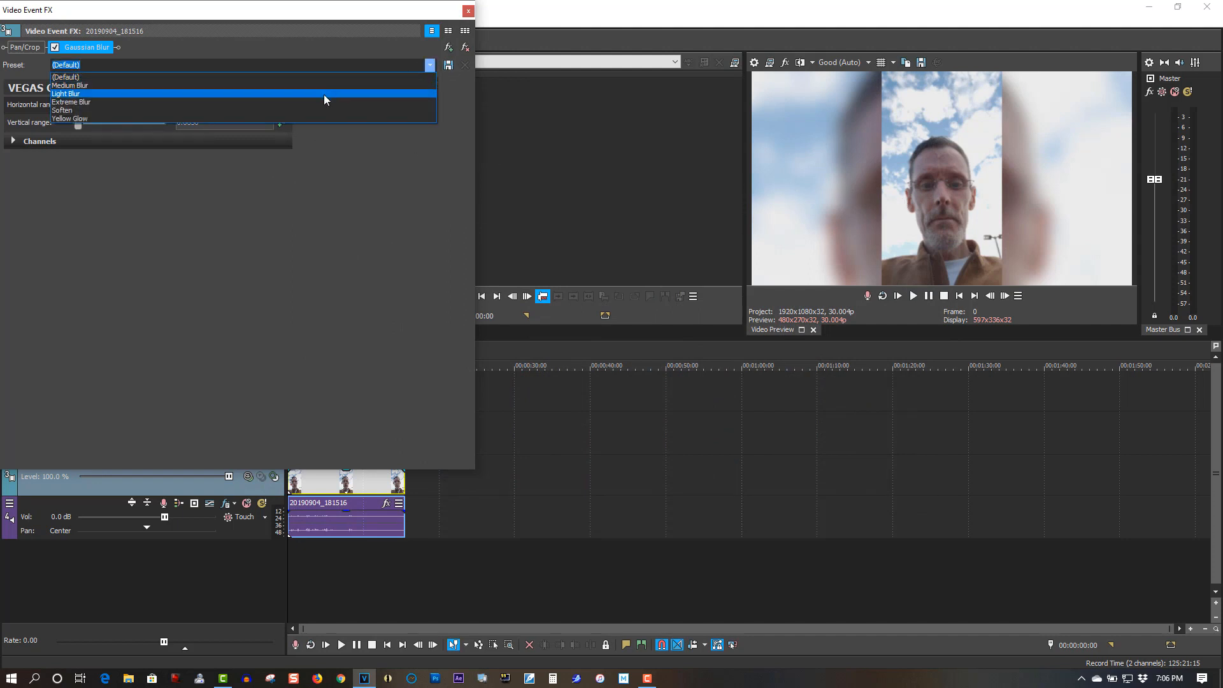
pyautogui.click(70, 101)
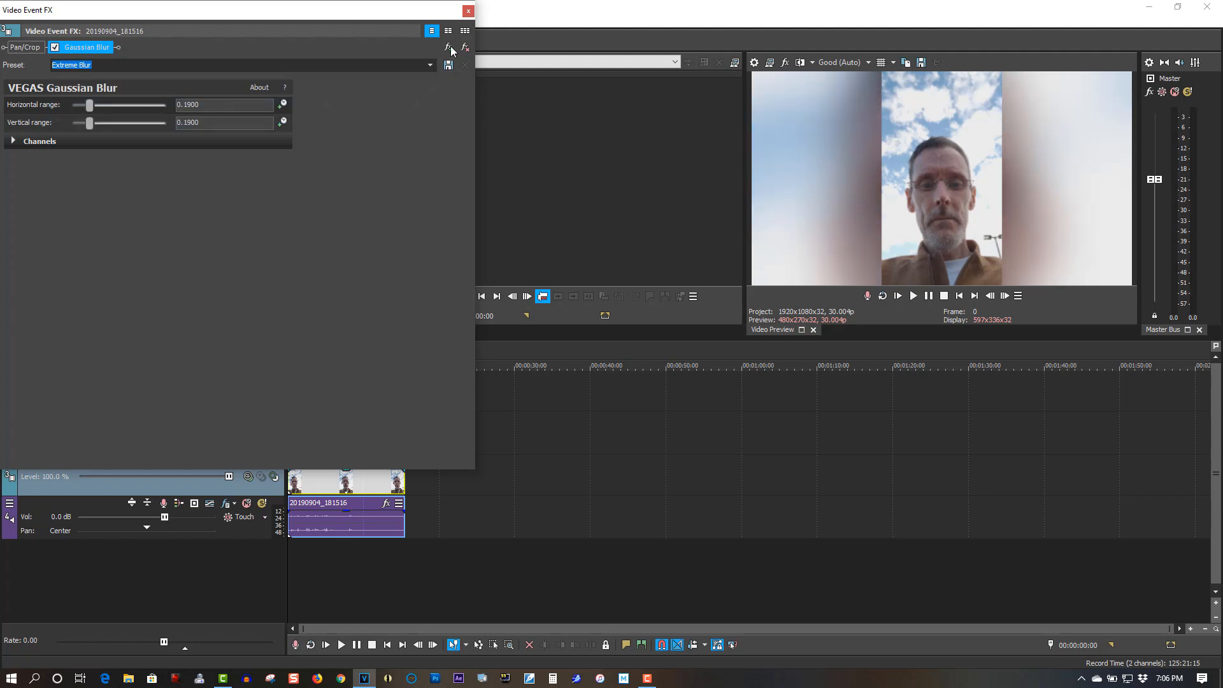
pyautogui.click(468, 10)
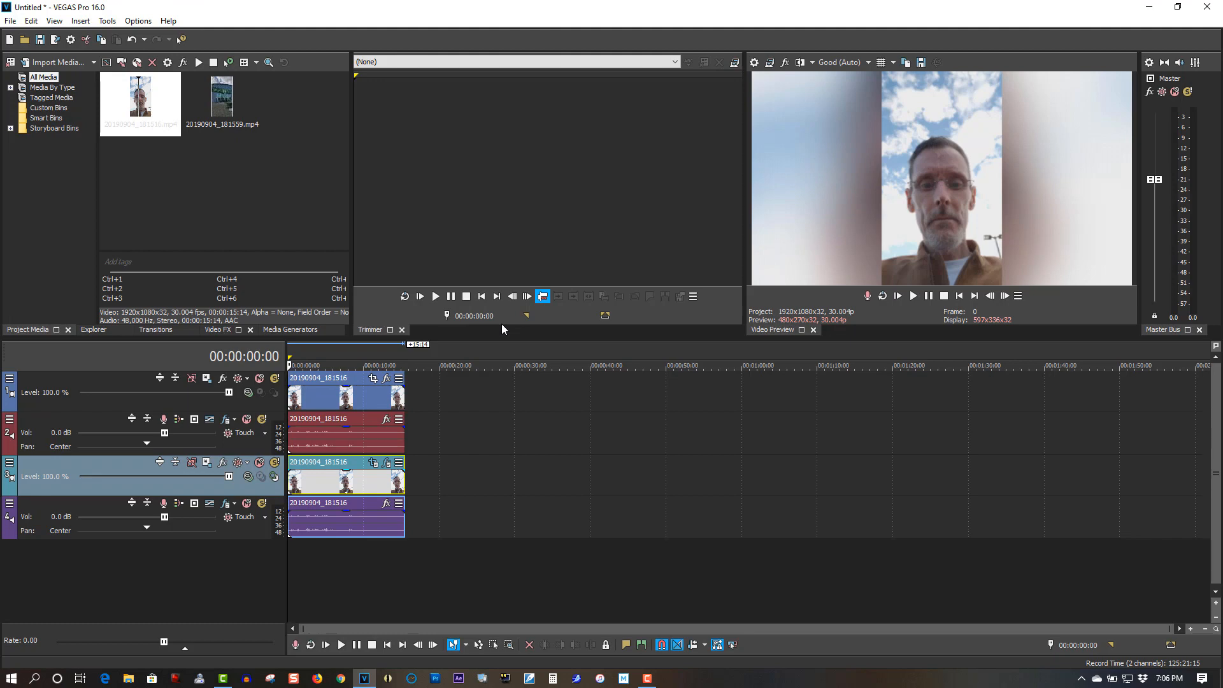
pyautogui.moveTo(1047, 236)
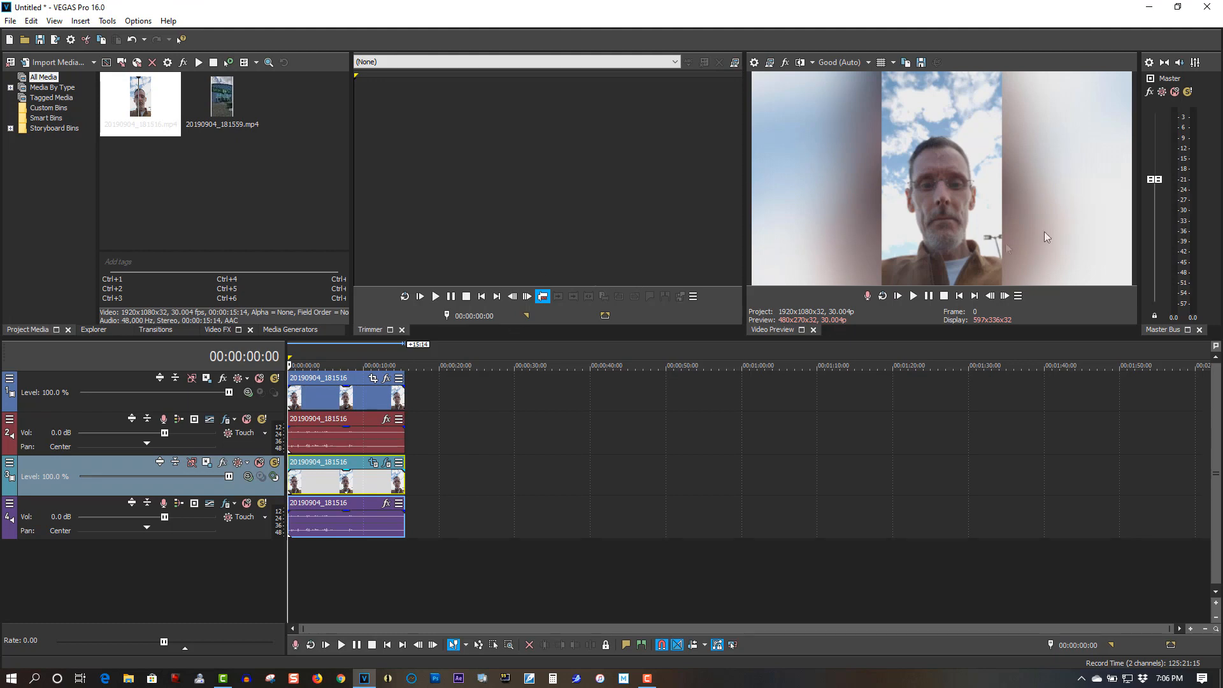
pyautogui.moveTo(753, 281)
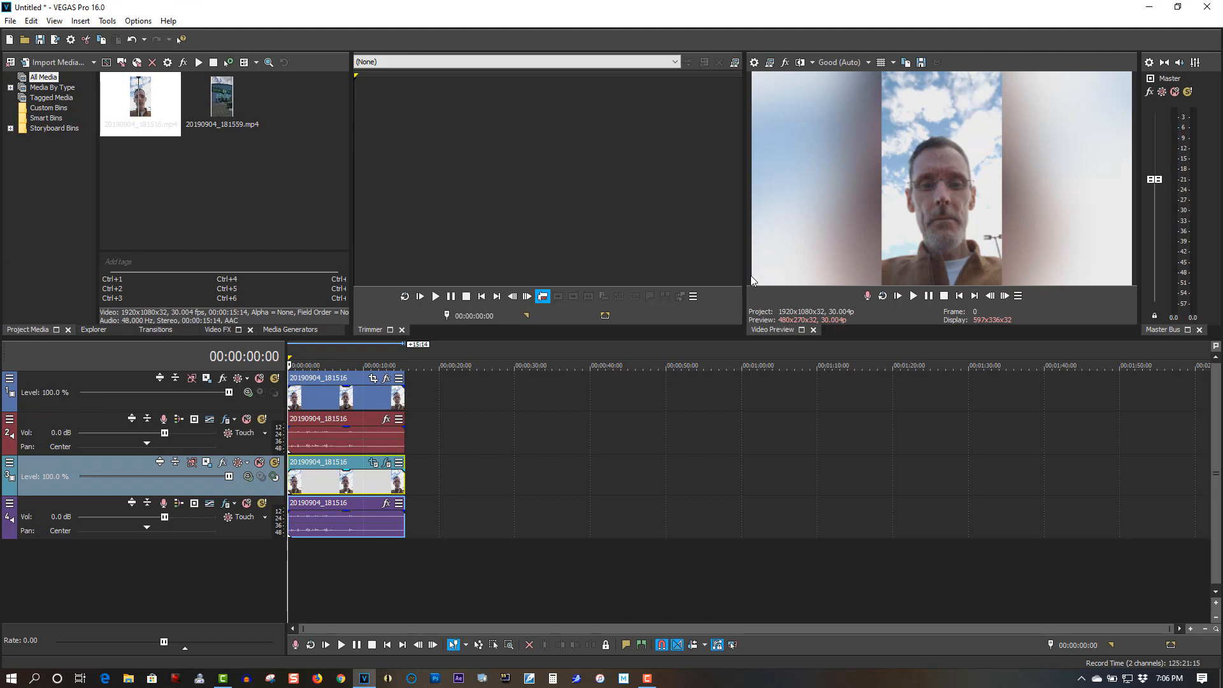
# Place 20190904_181559.mp4 on the timeline near 00:00:27 and preview it with Play and Stop
pyautogui.click(222, 97)
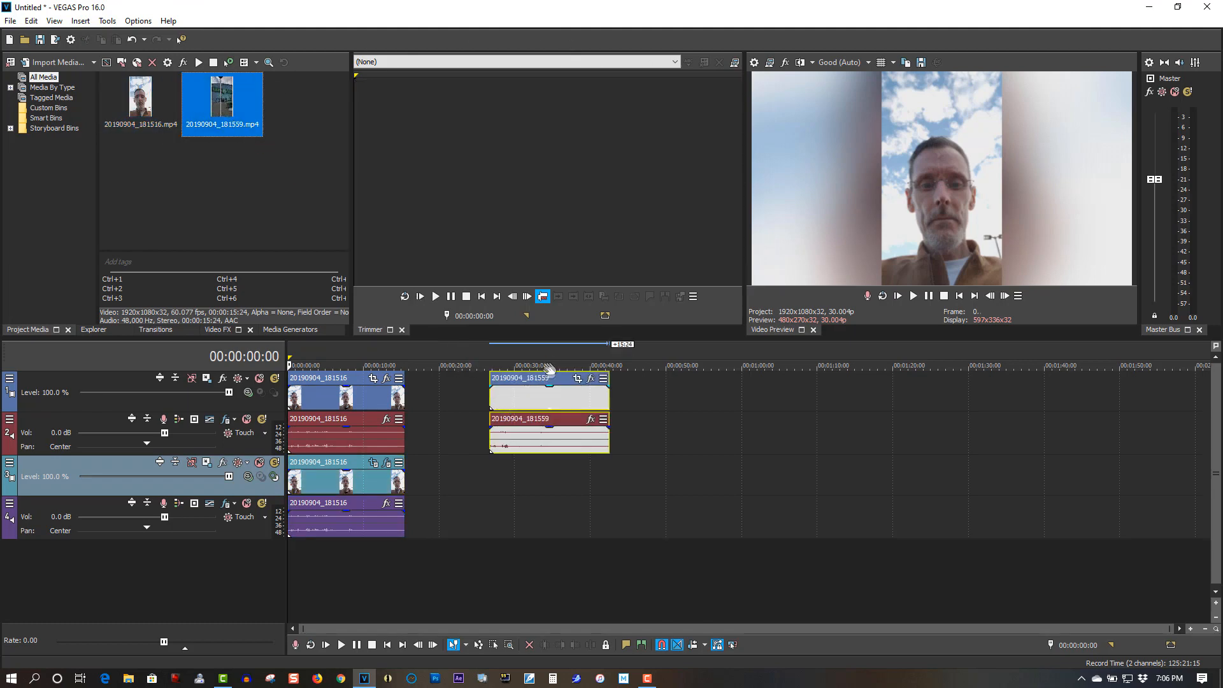
pyautogui.click(546, 364)
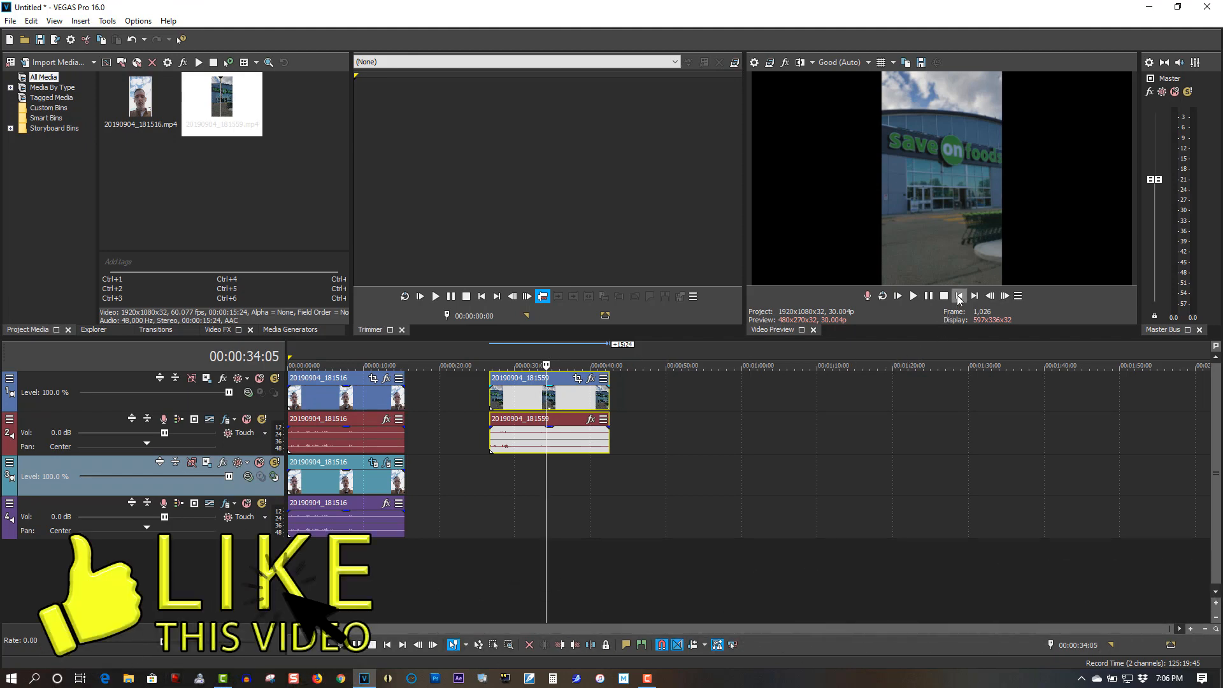
pyautogui.click(960, 296)
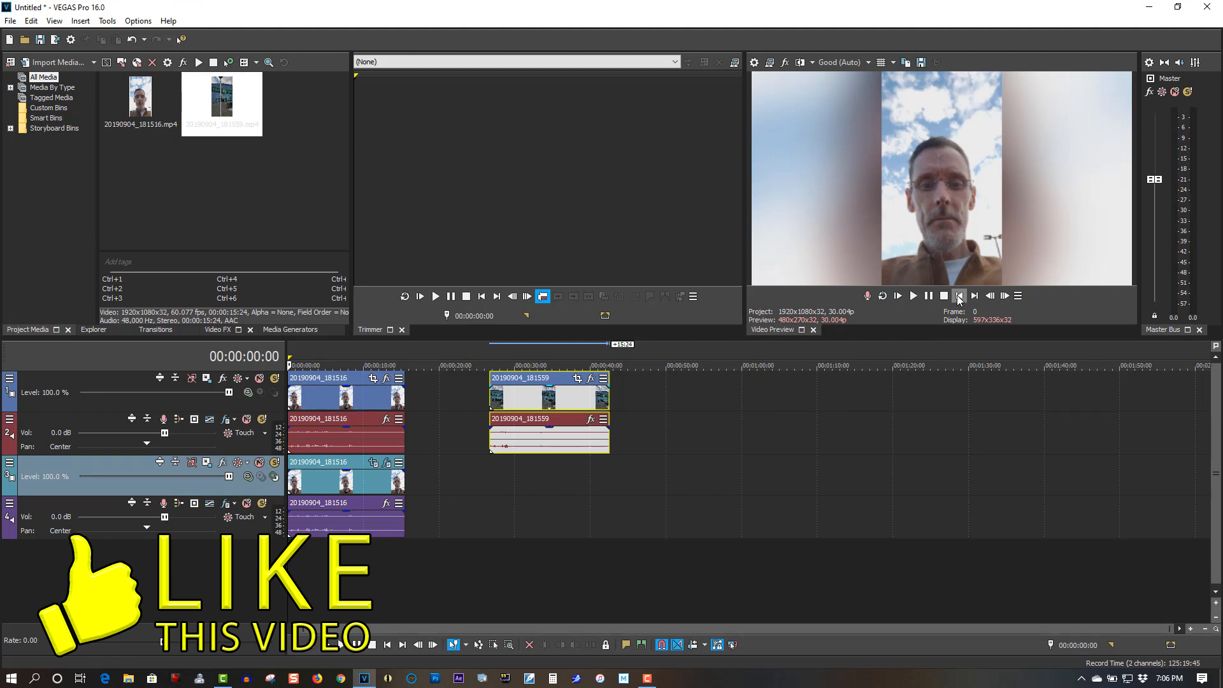